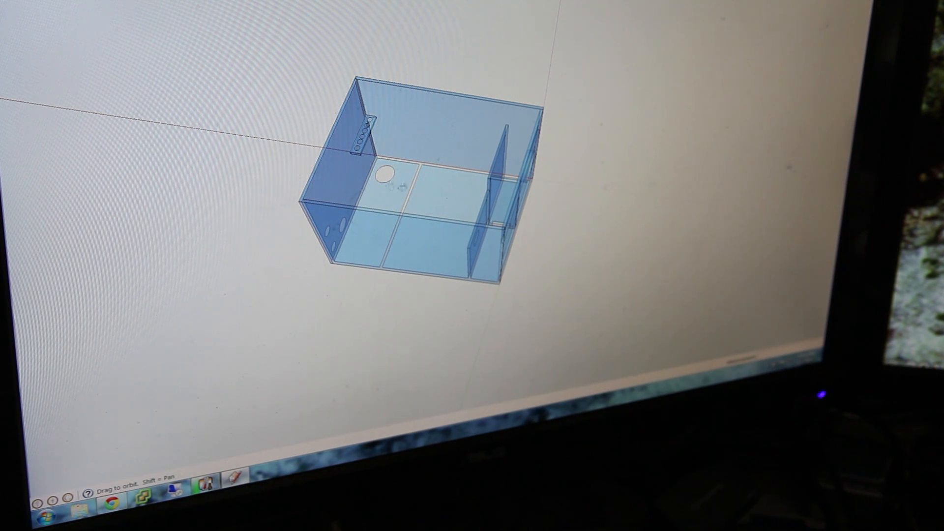
Step: Orbit the sump to see its baffled side and the end with the round pipe hole
drag(434, 193, 415, 241)
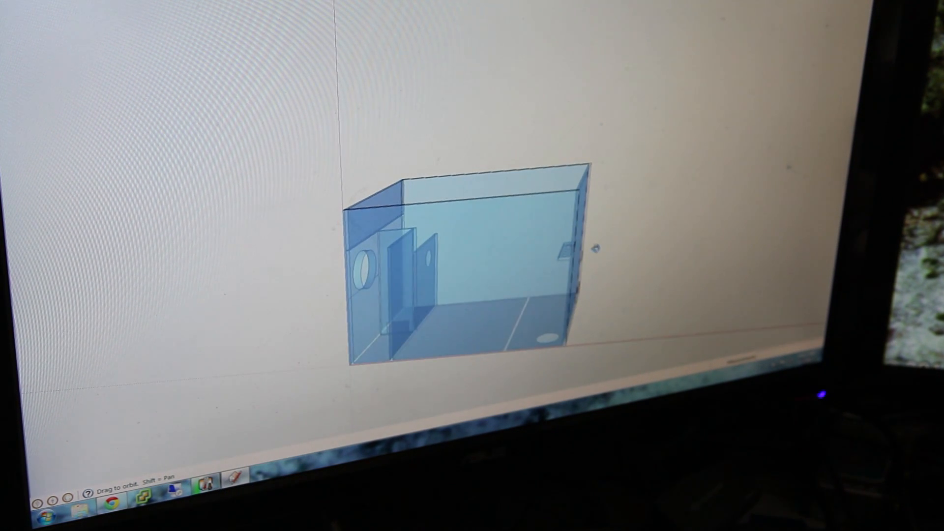
drag(470, 259, 476, 241)
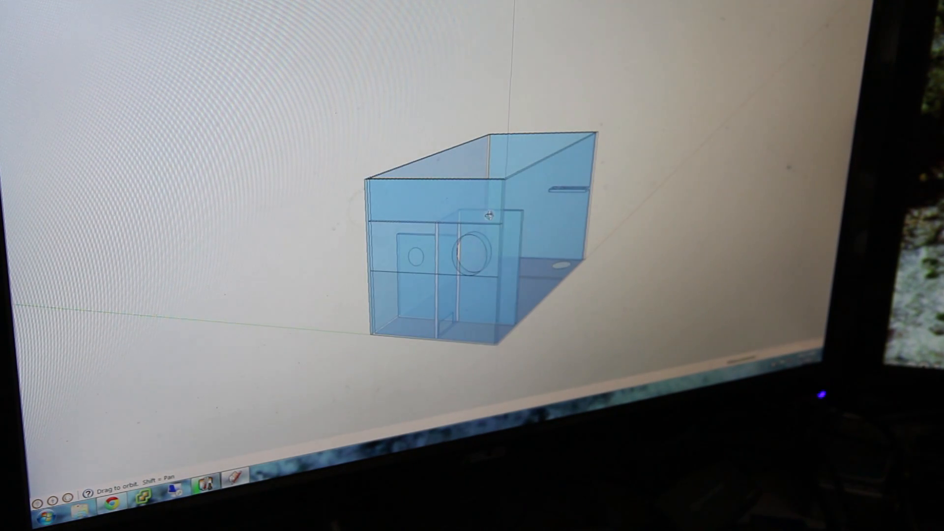
Step: Orbit to the sump's long side, then look down into its open top
drag(490, 215, 319, 286)
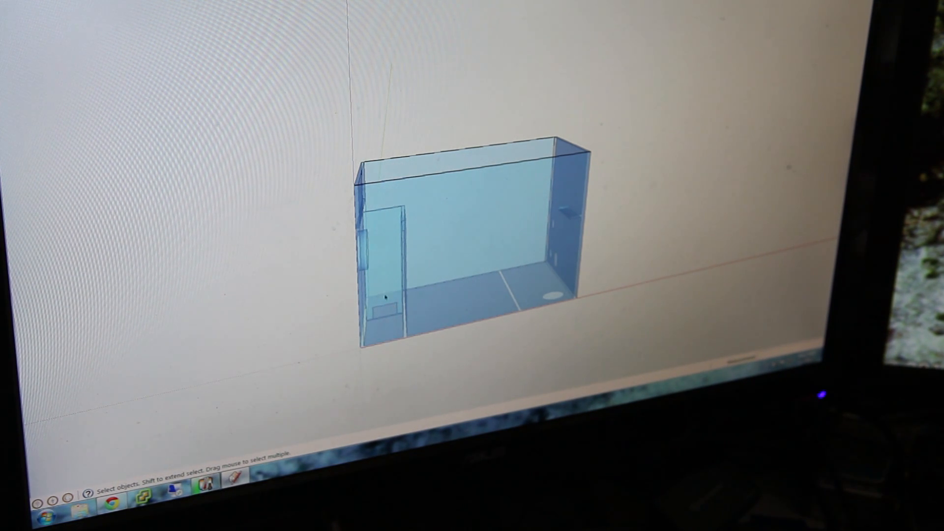
drag(386, 298, 466, 342)
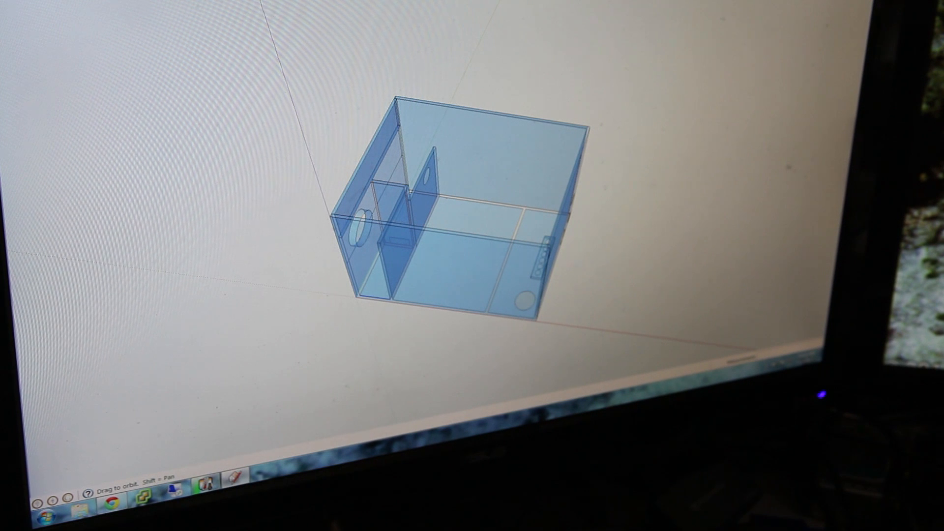
Step: Choose a command from the File menu, leaving an empty workspace
click(15, 3)
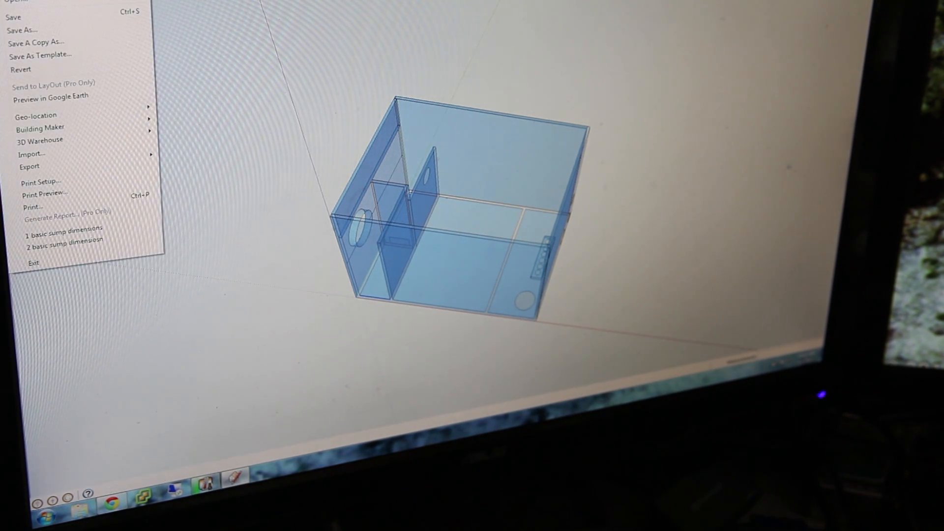
click(33, 262)
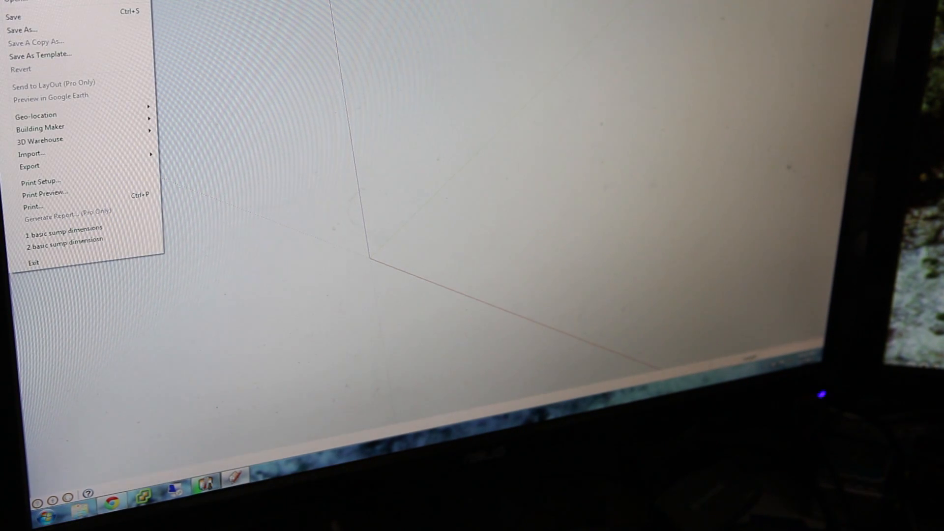
mouse_move(57, 213)
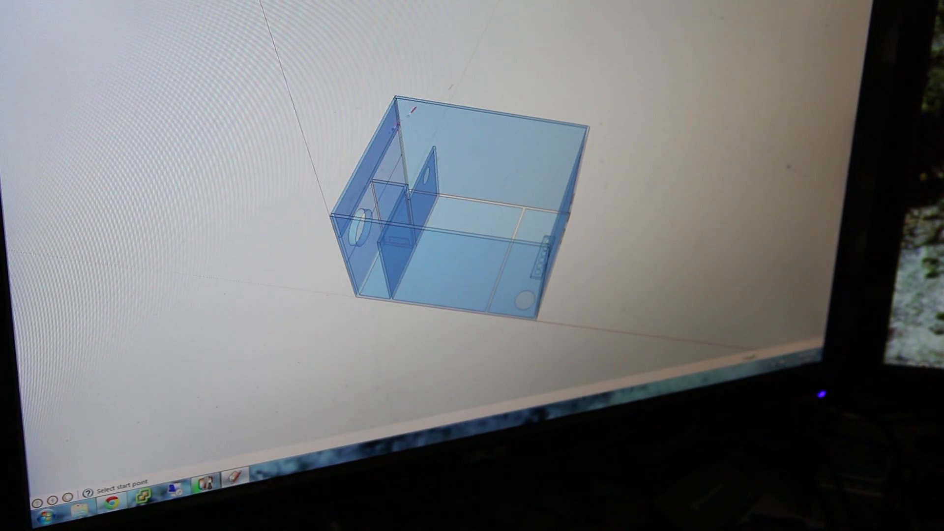
mouse_move(434, 165)
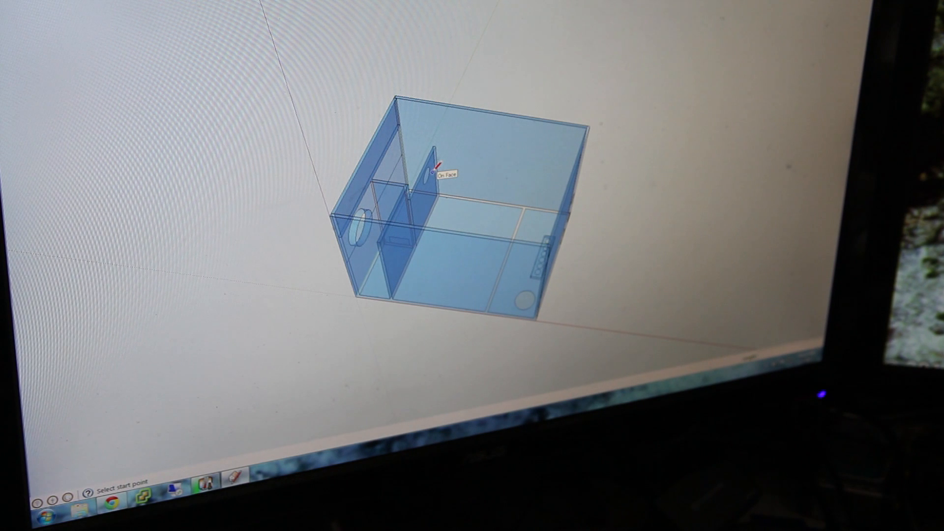